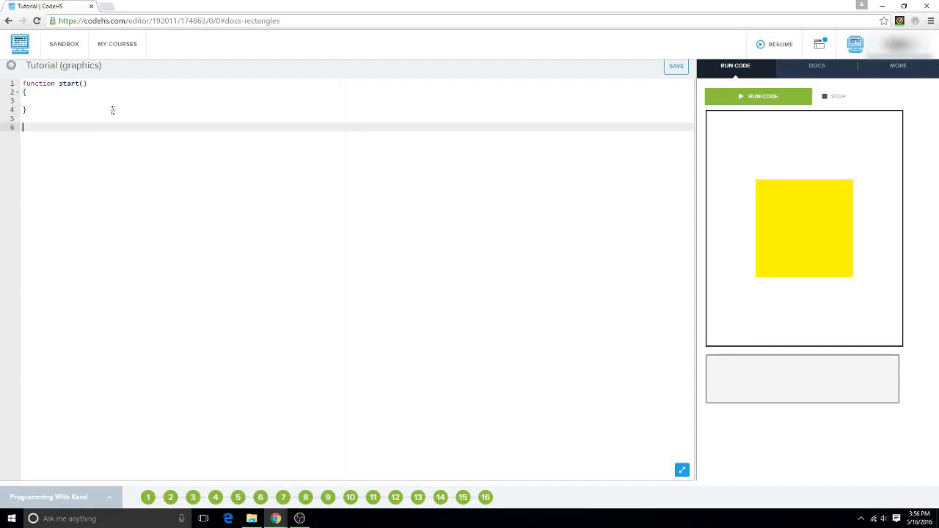
{"action": "mouse_move", "coordinate": [744, 219]}
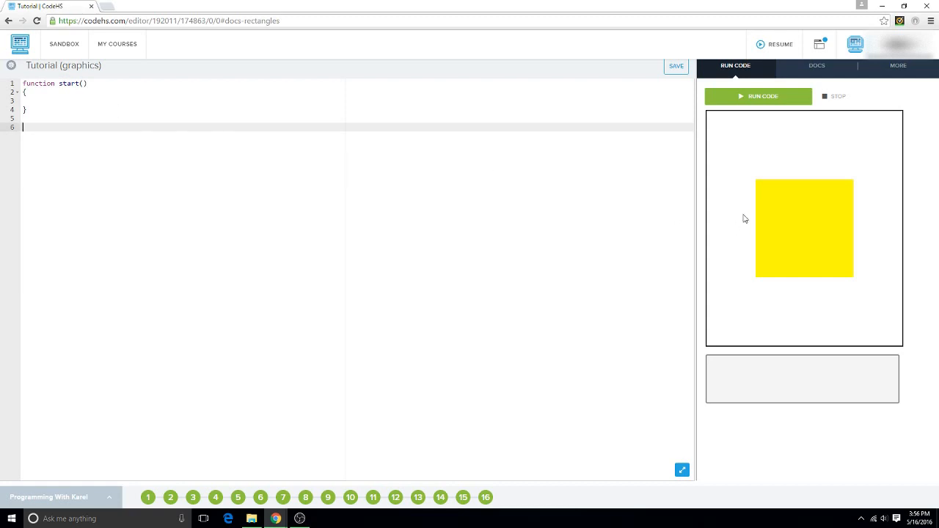
{"action": "mouse_move", "coordinate": [824, 120]}
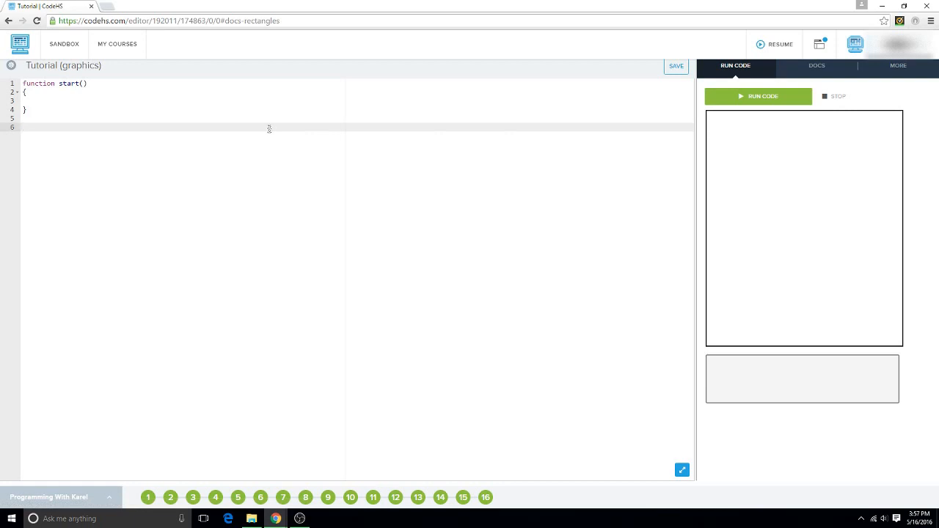
Declare an empty function sphere() with its curly braces beneath start().
{"action": "type", "text": "function"}
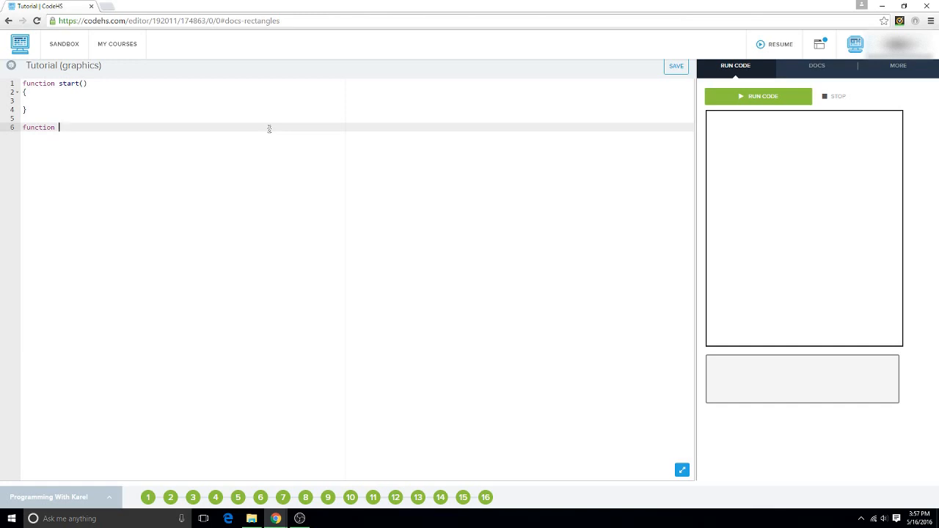
{"action": "type", "text": "sphere"}
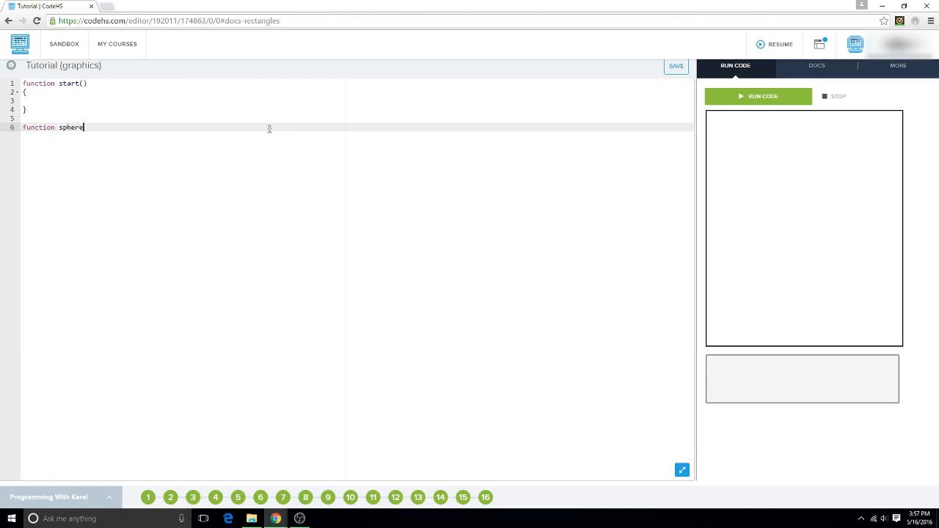
{"action": "type", "text": "()"}
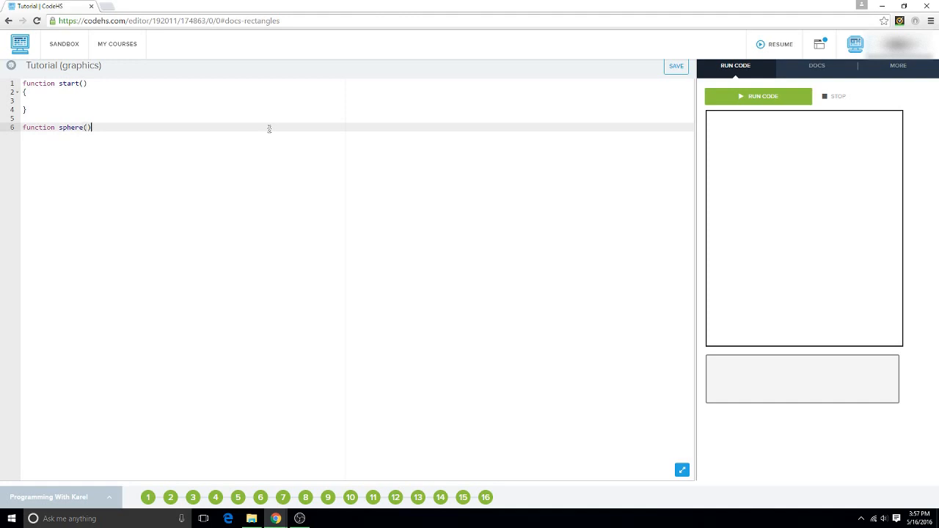
{"action": "type", "text": "{}"}
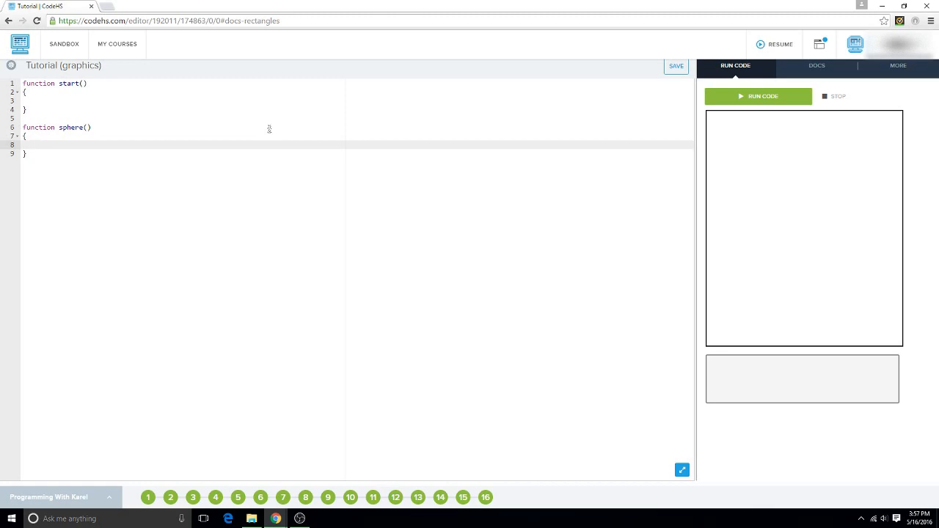
Write 'var circle =' inside sphere() followed by the comment //This is a circle.
{"action": "type", "text": "var"}
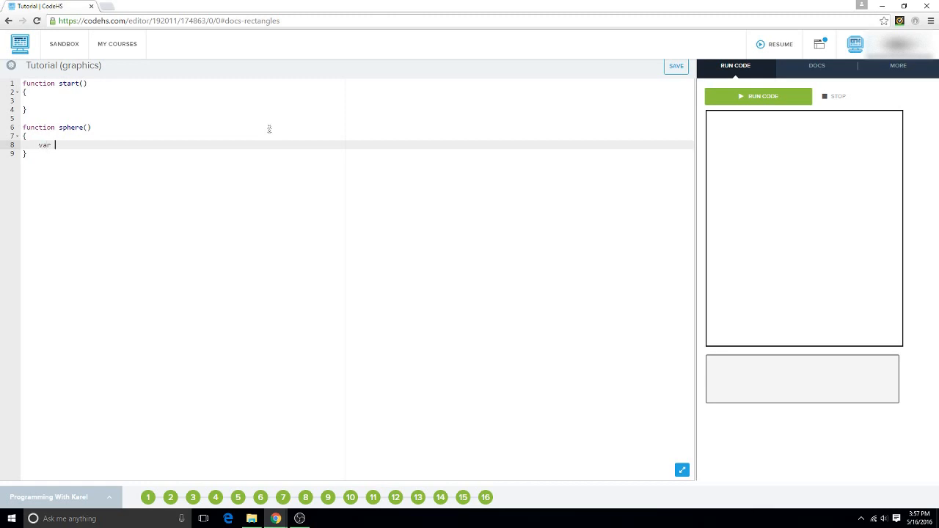
{"action": "type", "text": "circle"}
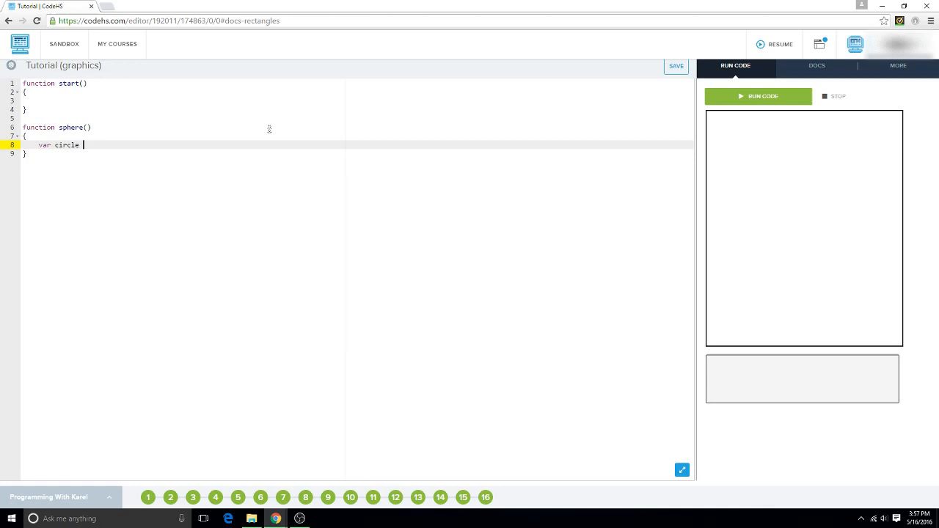
{"action": "type", "text": "="}
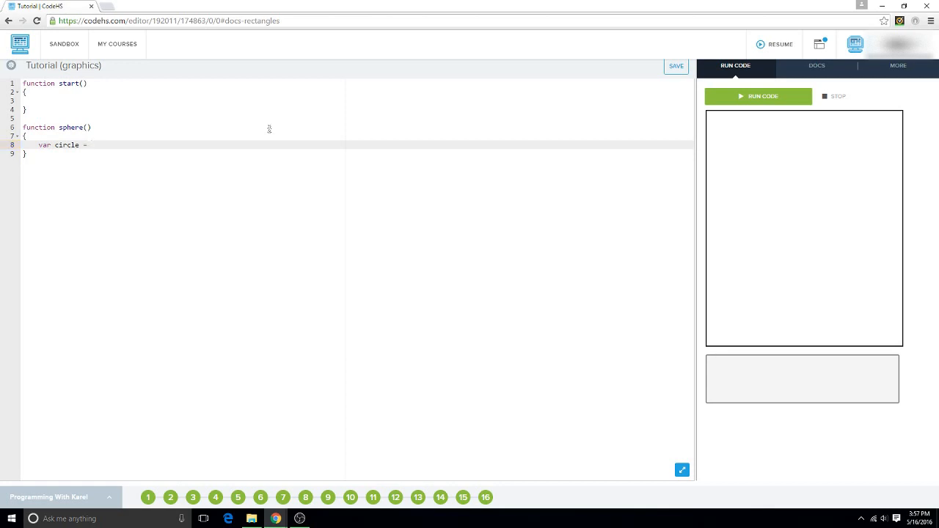
{"action": "type", "text": "//T"}
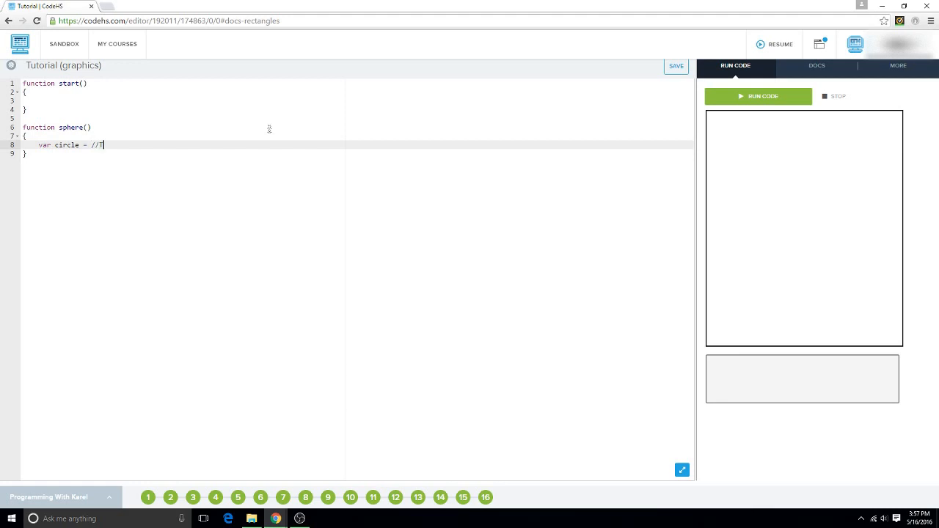
{"action": "type", "text": "his"}
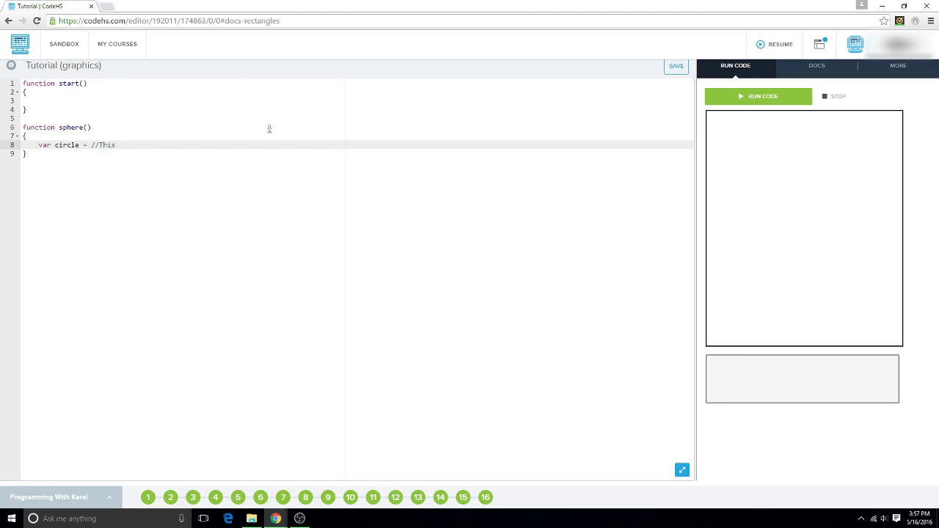
{"action": "type", "text": "is a circle"}
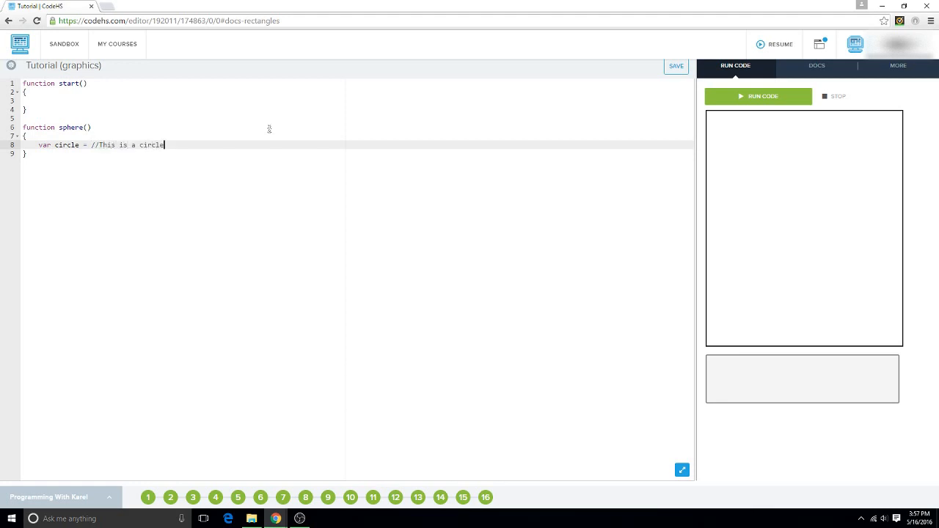
Rename circle to goober, assign new Circle(100) before the comment, and add a blank line.
{"action": "double_click", "coordinate": [66, 145]}
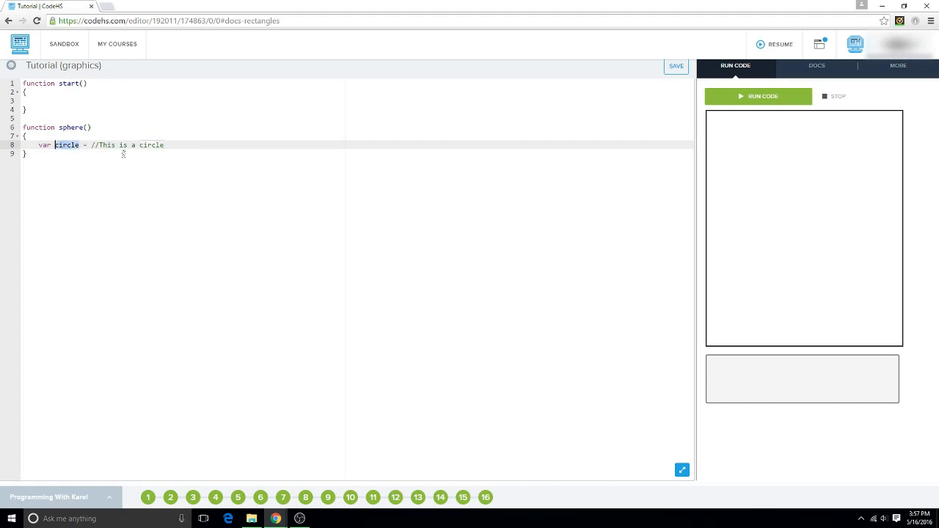
{"action": "type", "text": "ggo"}
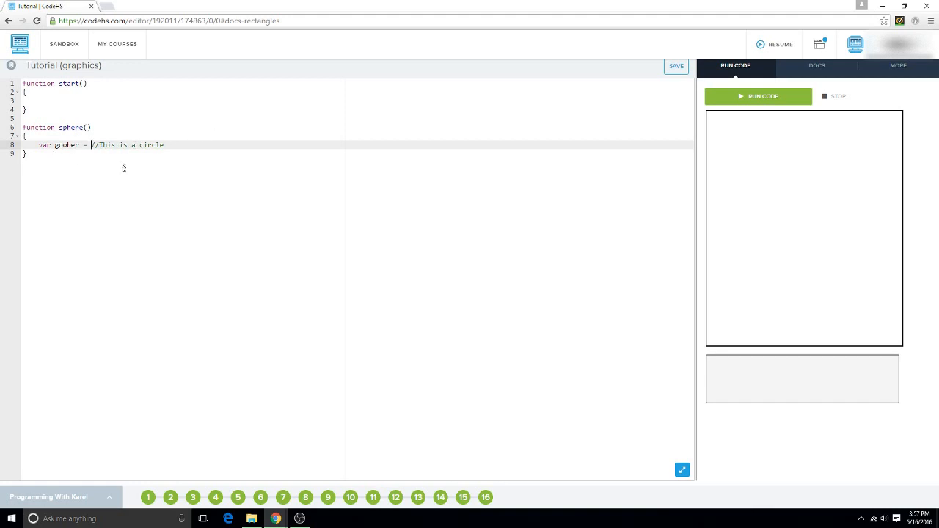
{"action": "type", "text": "new Circ"}
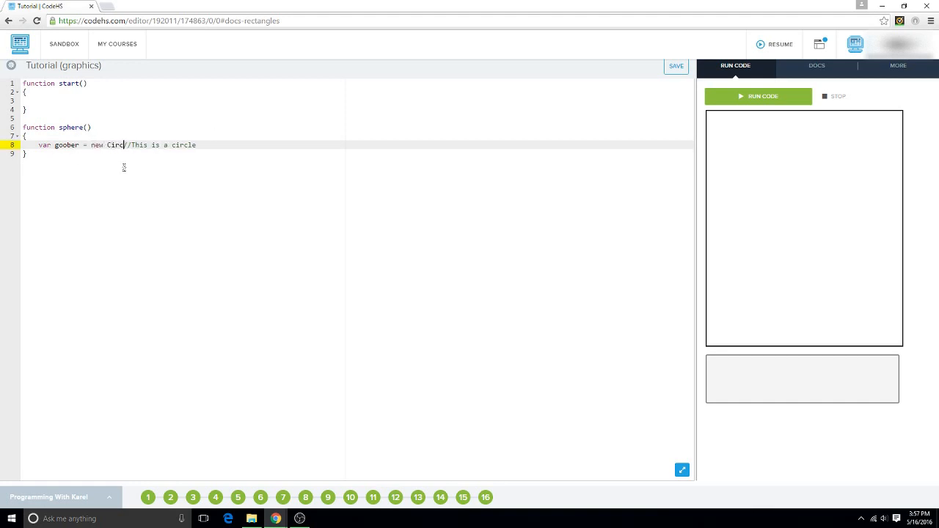
{"action": "type", "text": "e();"}
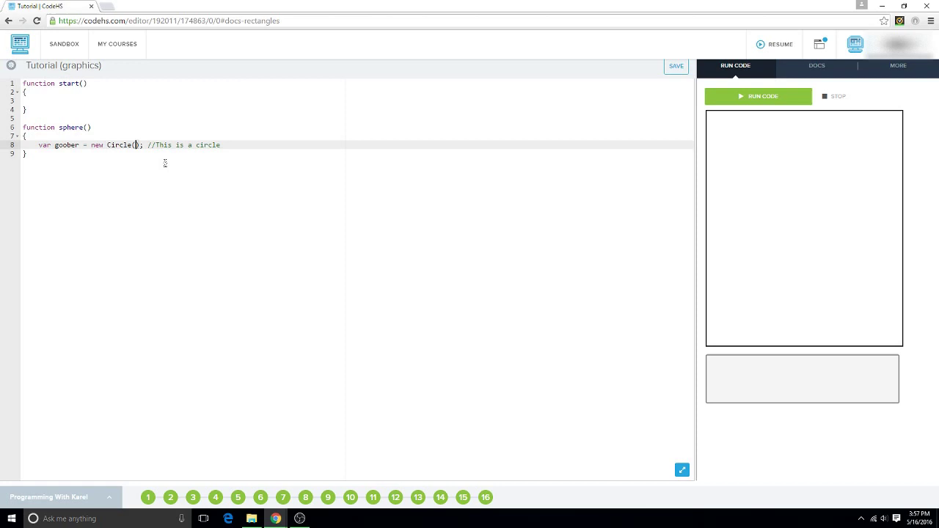
{"action": "mouse_move", "coordinate": [162, 167]}
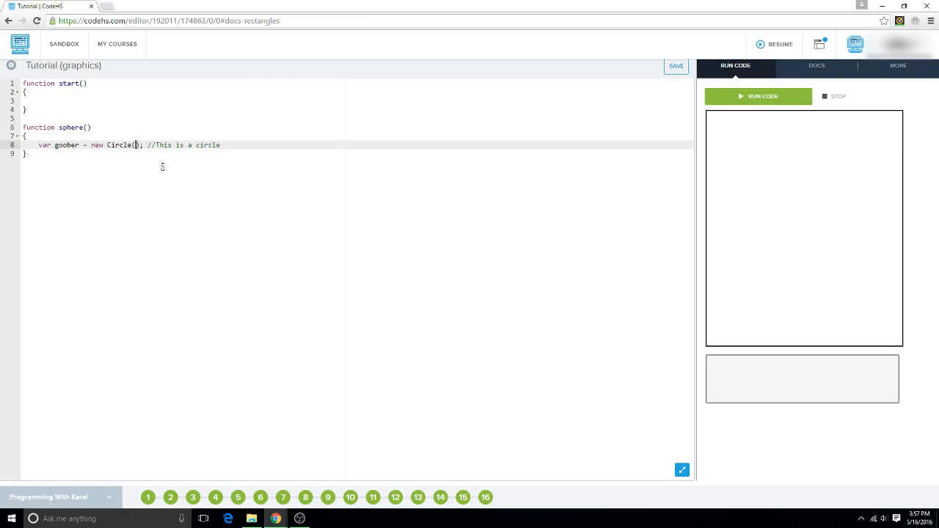
{"action": "type", "text": "100"}
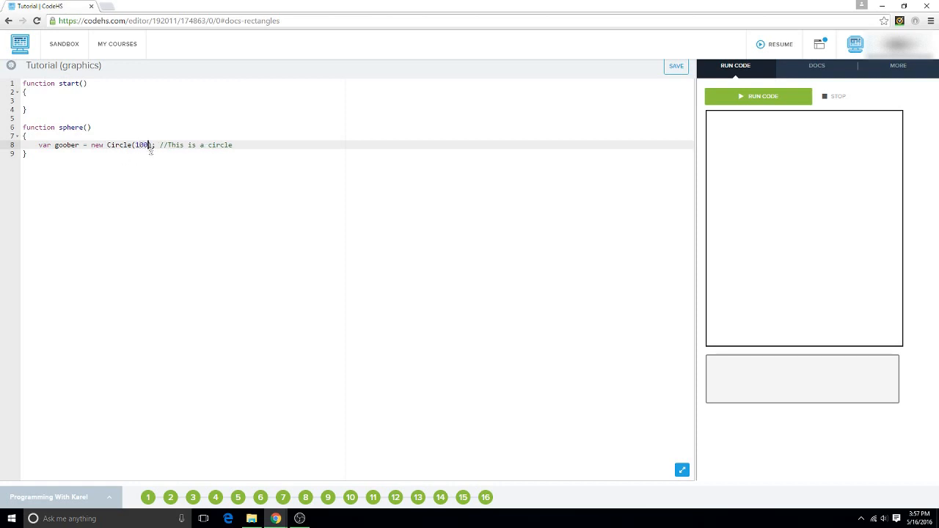
{"action": "key", "text": "Enter"}
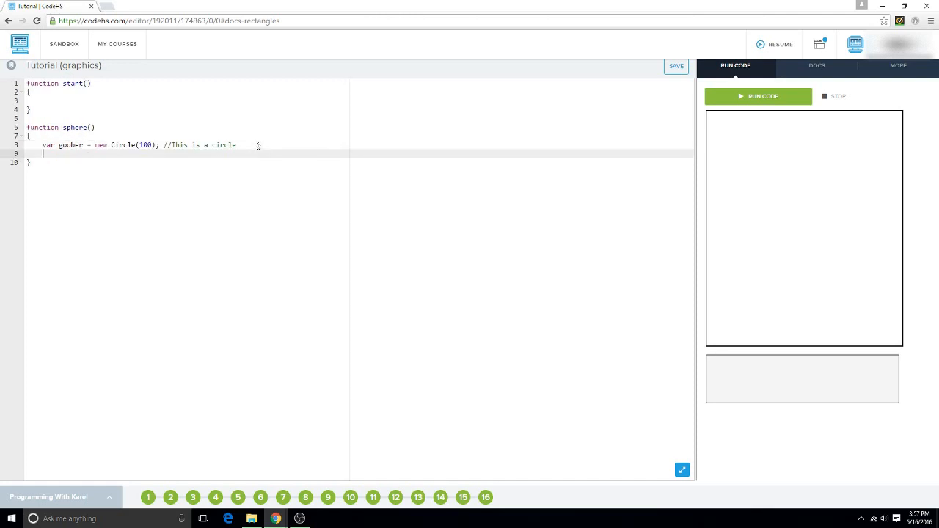
Add goober.setPosition(getWidth()/2, getHeight()/2); to center the circle on the canvas.
{"action": "type", "text": "goob"}
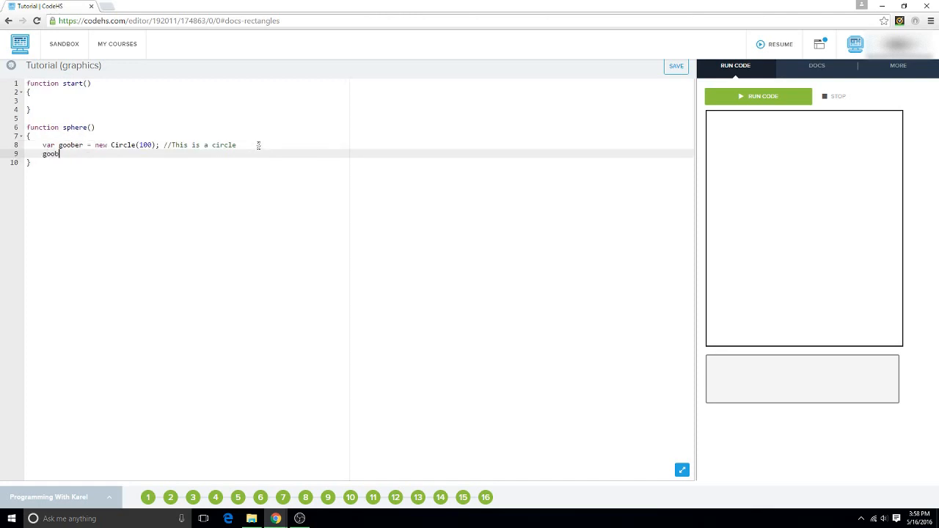
{"action": "type", "text": "er.setPosition"}
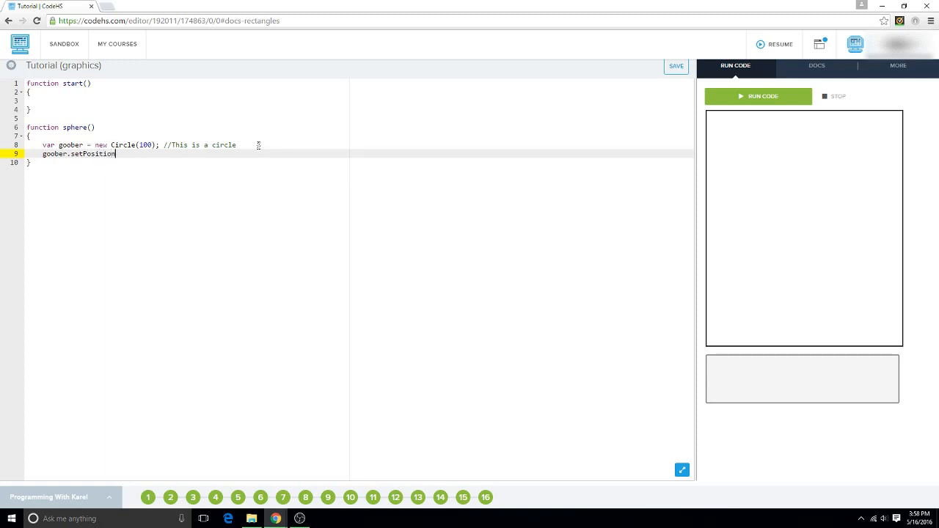
{"action": "type", "text": "(get)"}
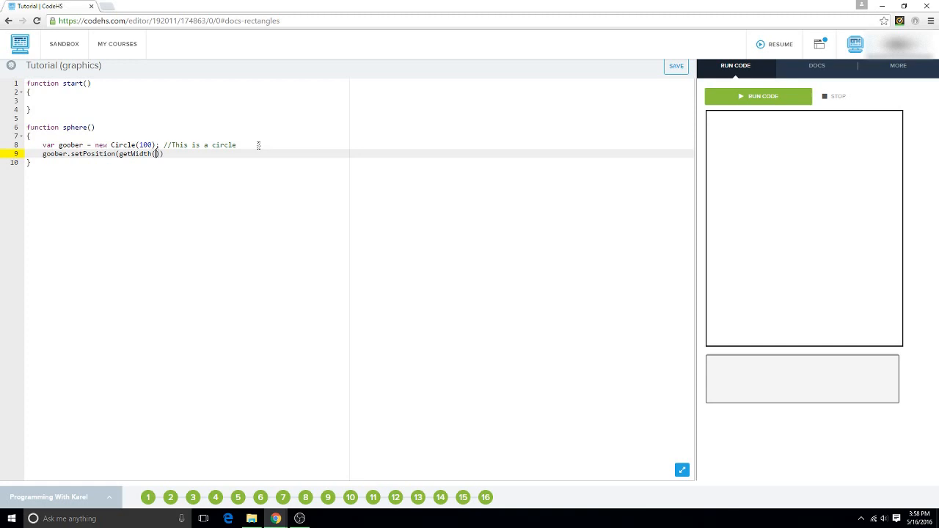
{"action": "type", "text": "/2"}
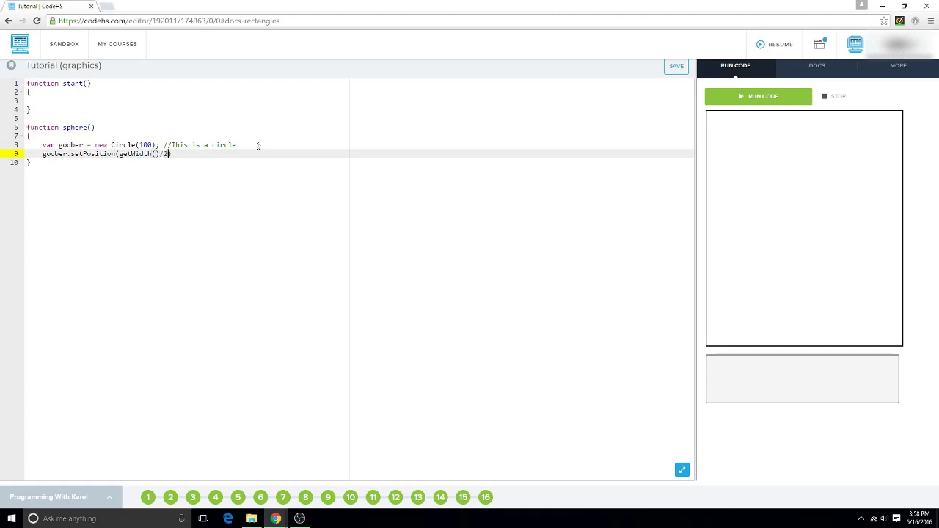
{"action": "type", "text": ", getHeight("}
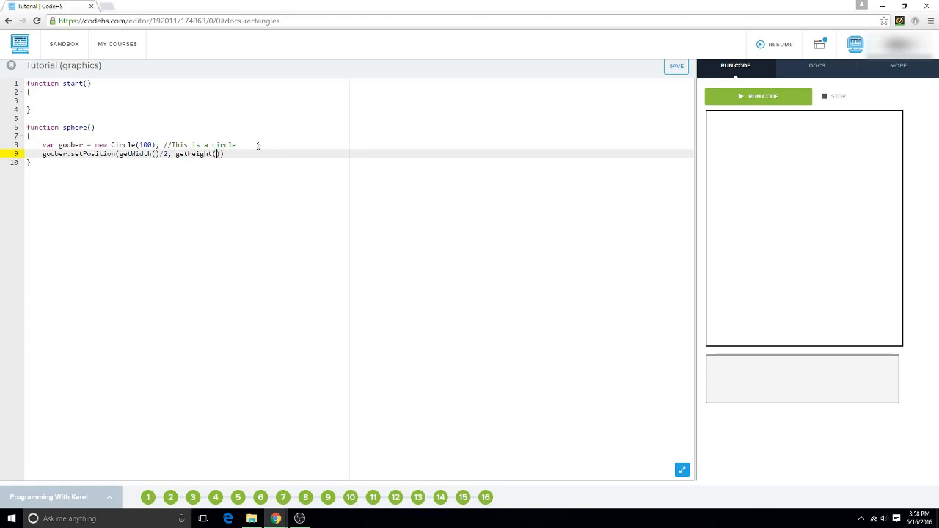
{"action": "type", "text": "/2)"}
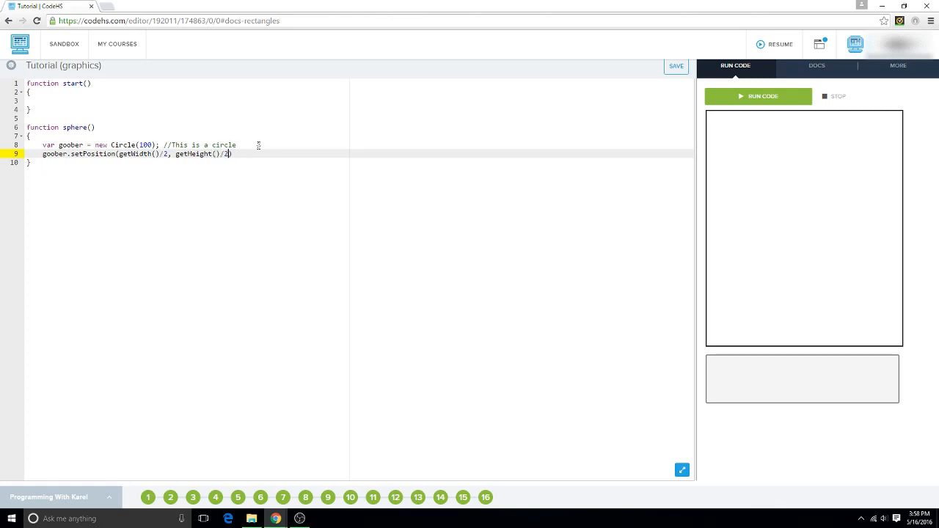
{"action": "type", "text": ";"}
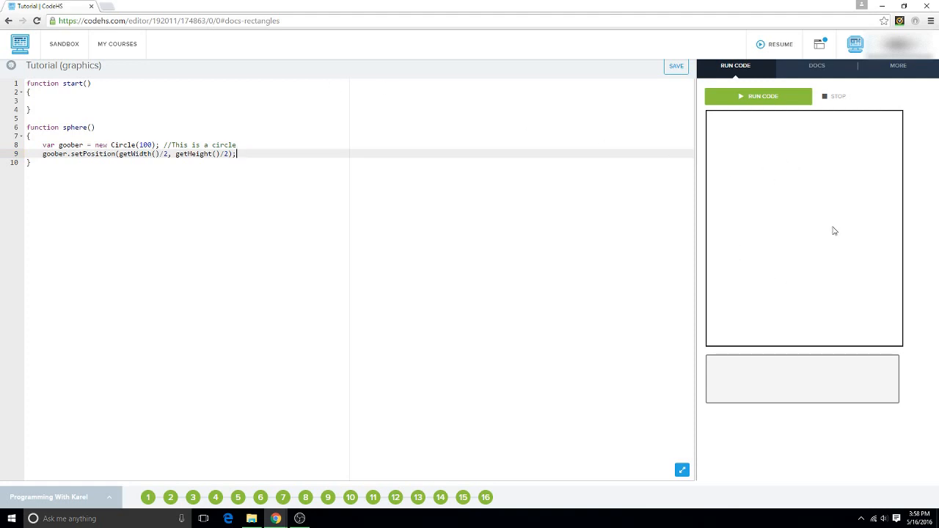
{"action": "mouse_move", "coordinate": [835, 220]}
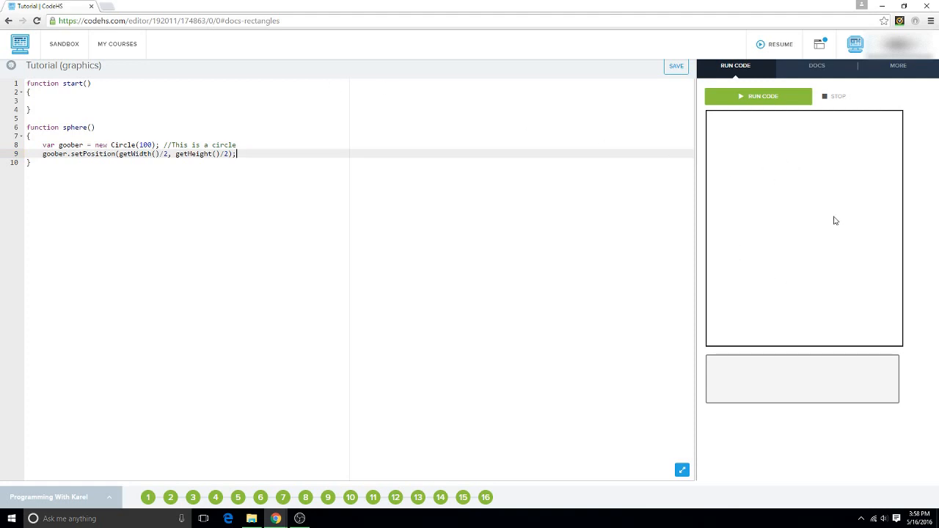
{"action": "mouse_move", "coordinate": [831, 227]}
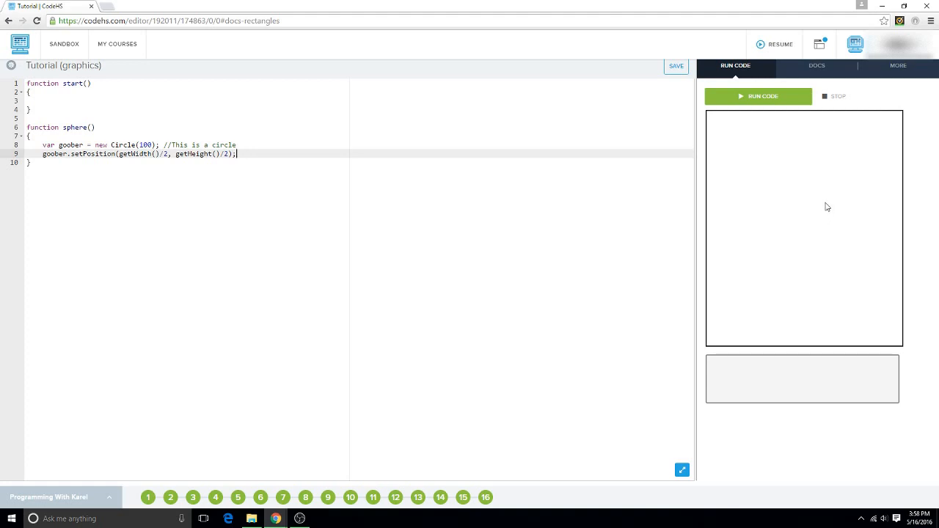
{"action": "mouse_move", "coordinate": [771, 198]}
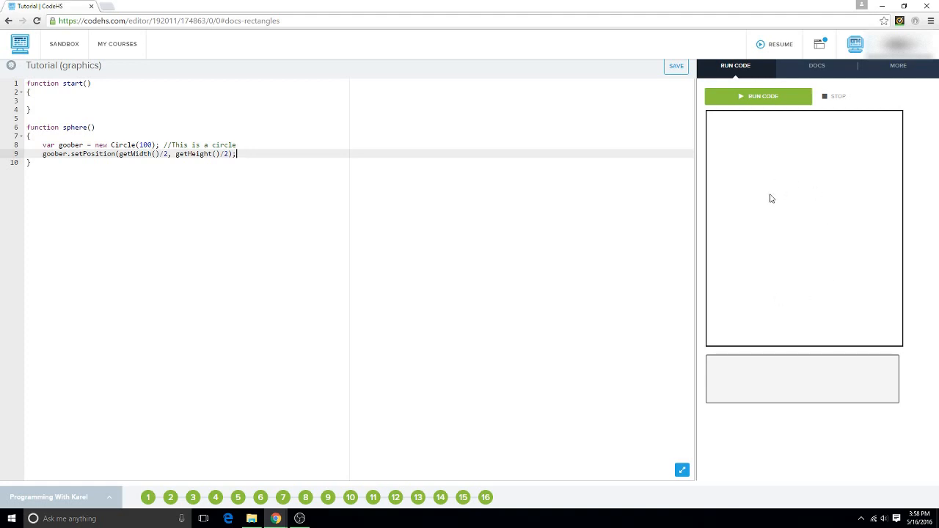
{"action": "mouse_move", "coordinate": [279, 143]}
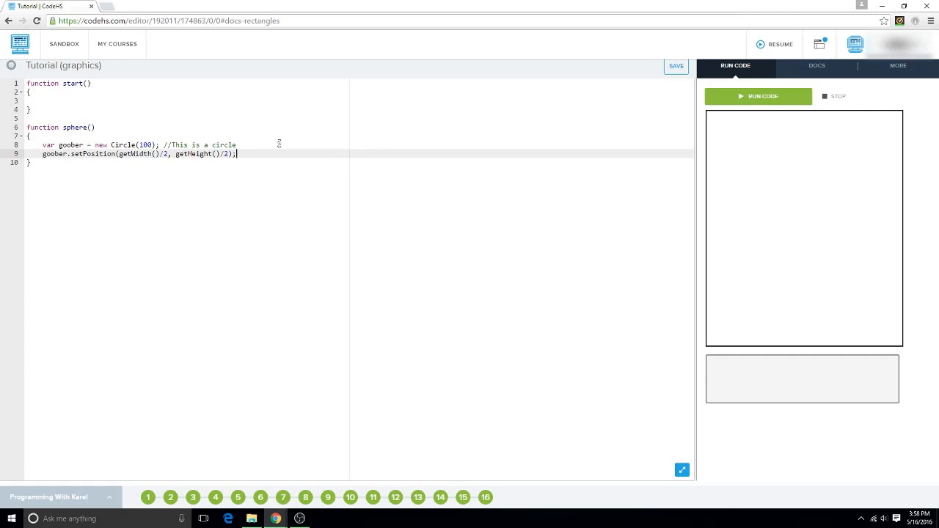
On a new line, set goober's color with goober.setColor(Color.orange).
{"action": "key", "text": "Enter"}
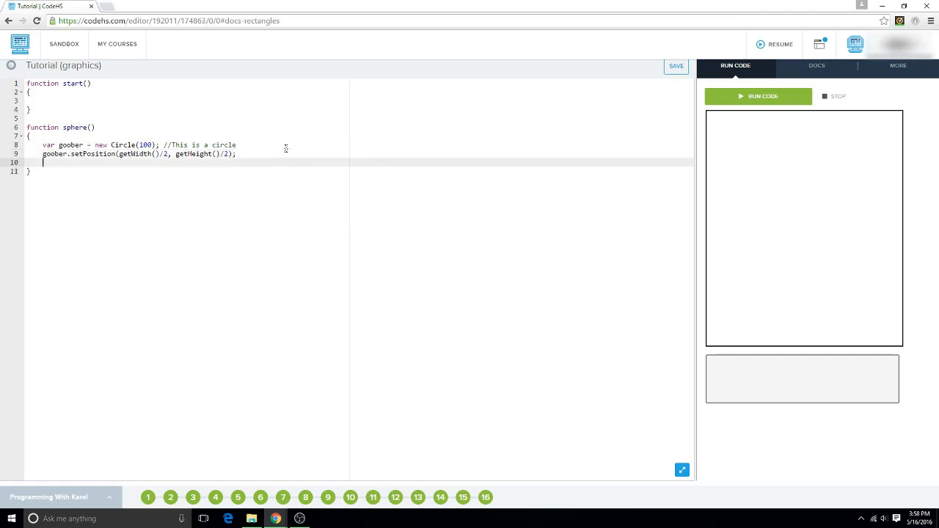
{"action": "type", "text": "goober"}
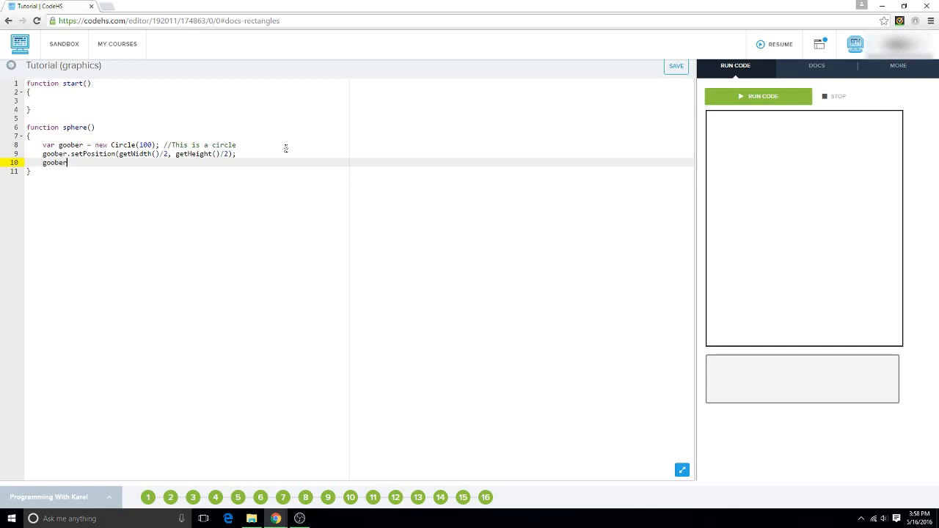
{"action": "type", "text": ".se"}
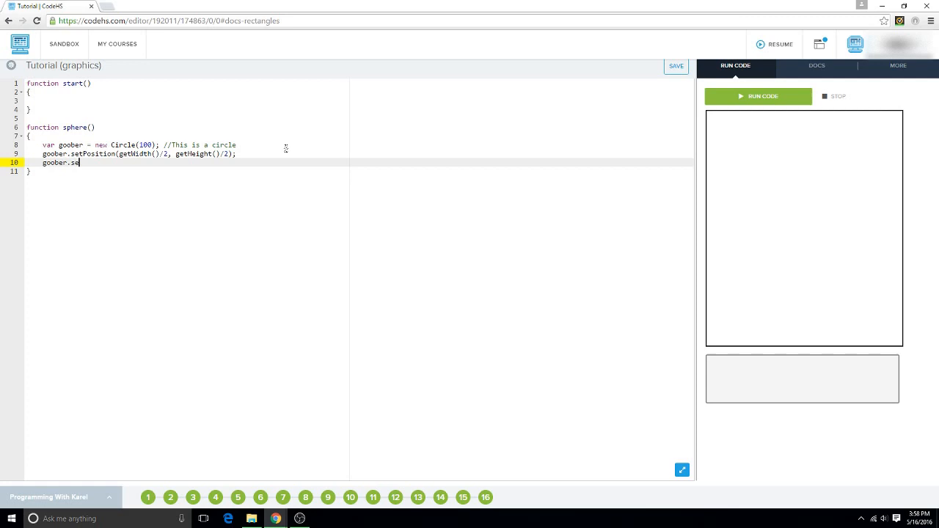
{"action": "type", "text": "tColor("}
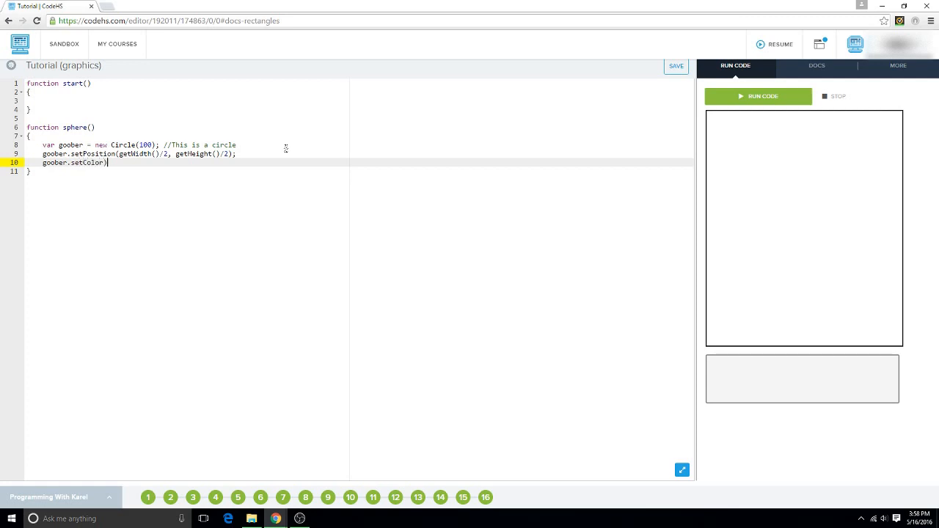
{"action": "type", "text": "("}
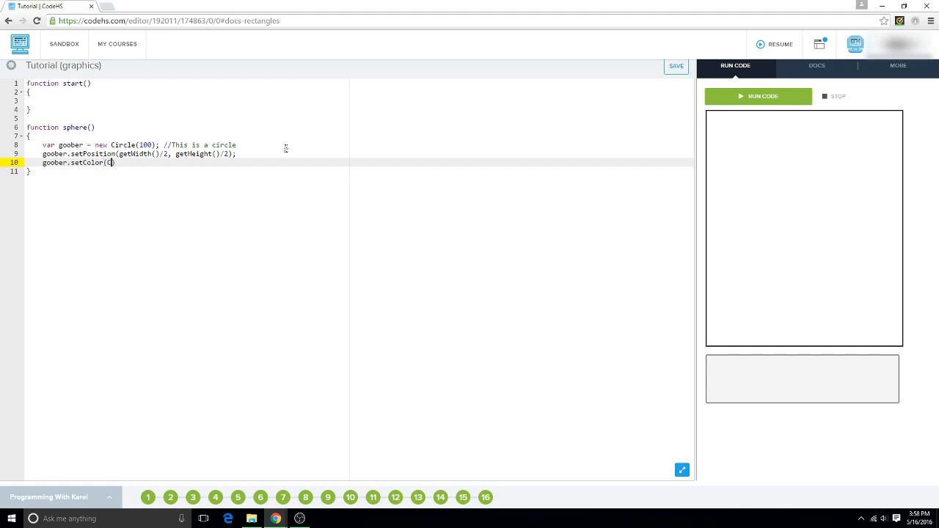
{"action": "type", "text": "Color."}
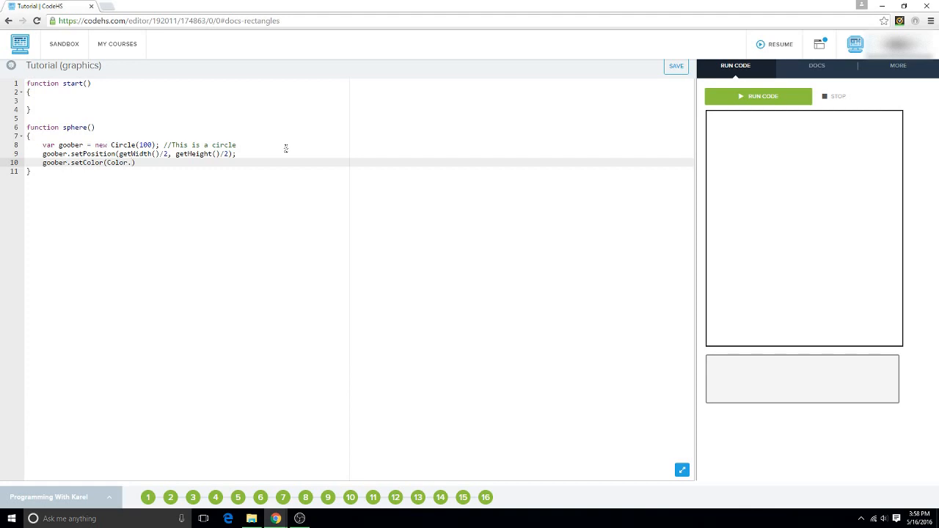
{"action": "type", "text": "orange"}
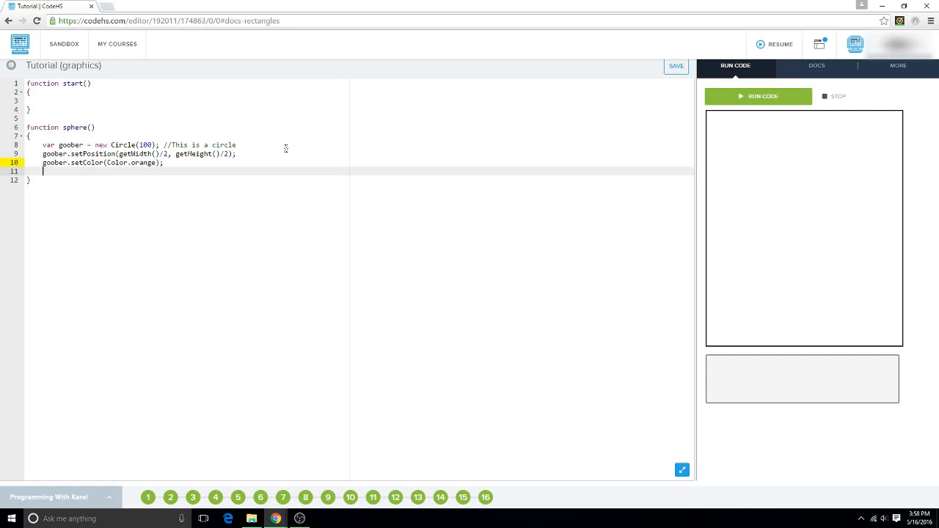
Add the circle to the canvas with add(goober);.
{"action": "type", "text": "add()"}
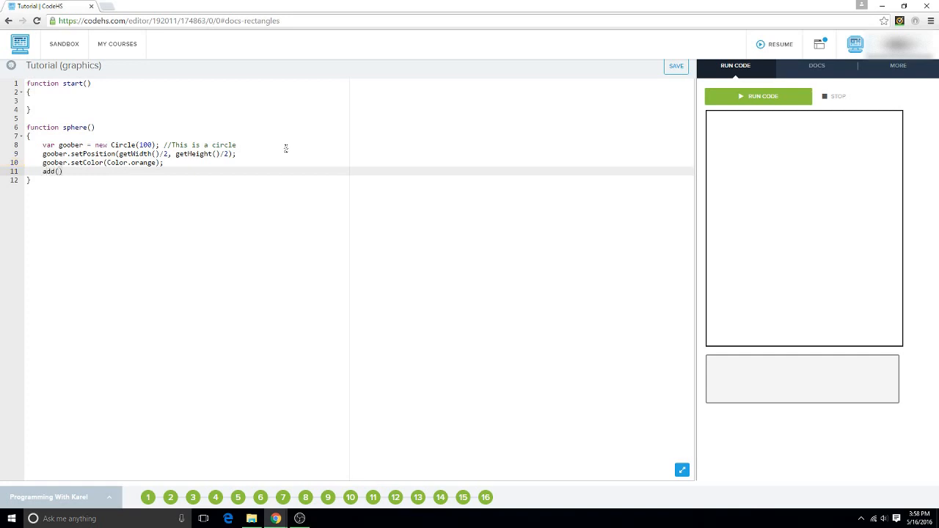
{"action": "type", "text": "goober"}
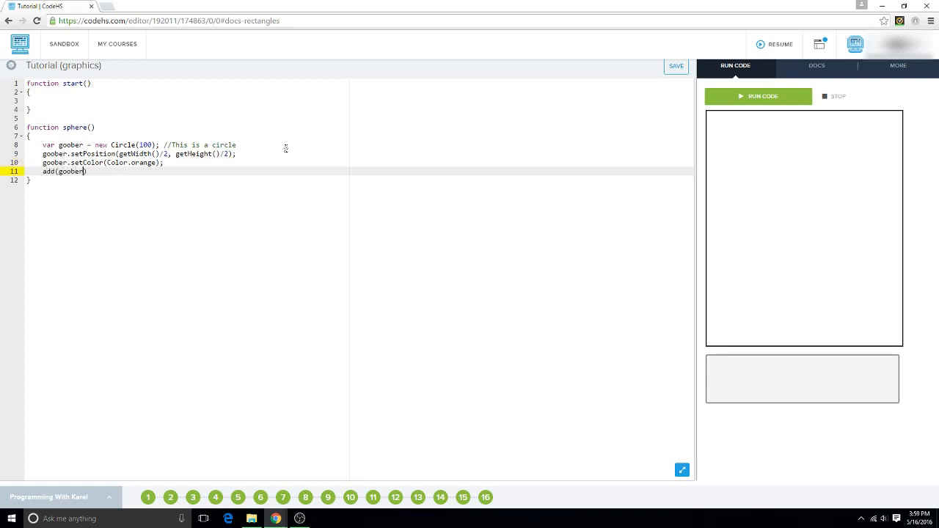
{"action": "type", "text": ");"}
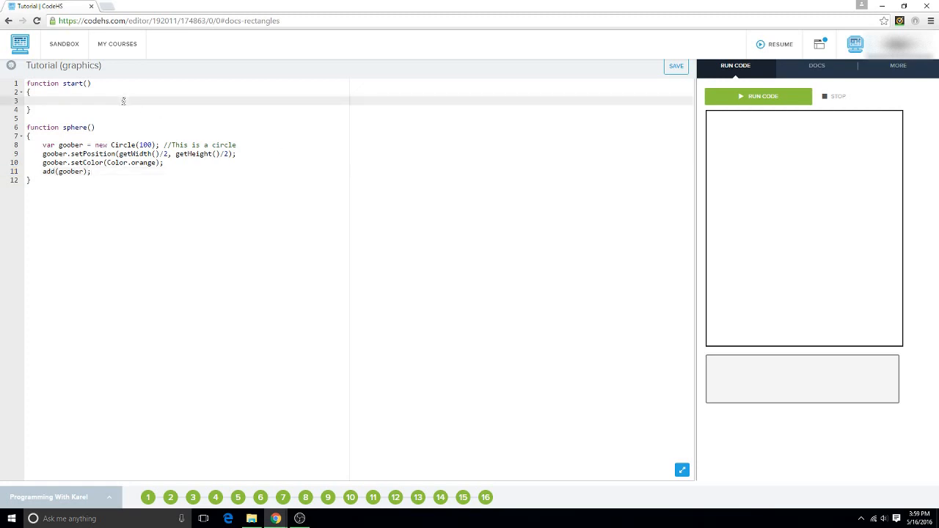
Call sphere(); inside start() and run the program to draw the centered orange circle.
{"action": "type", "text": "sphere"}
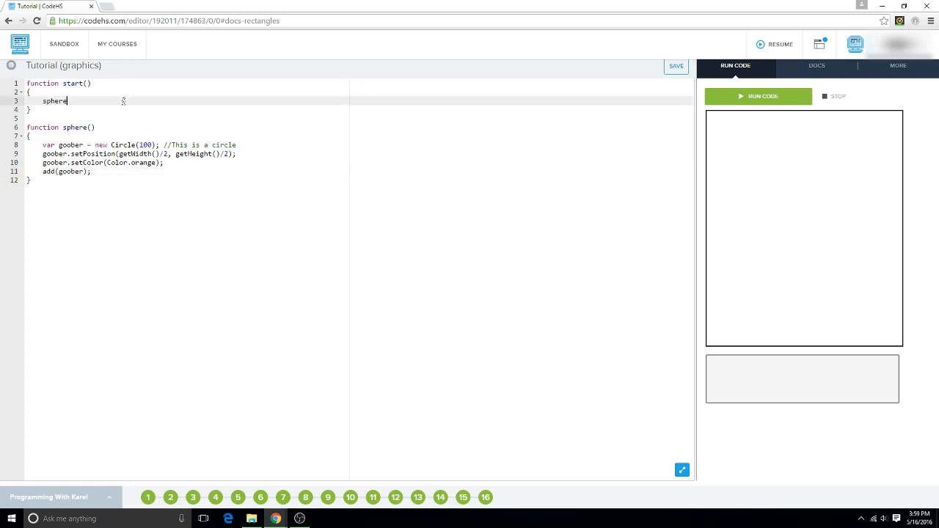
{"action": "type", "text": "();"}
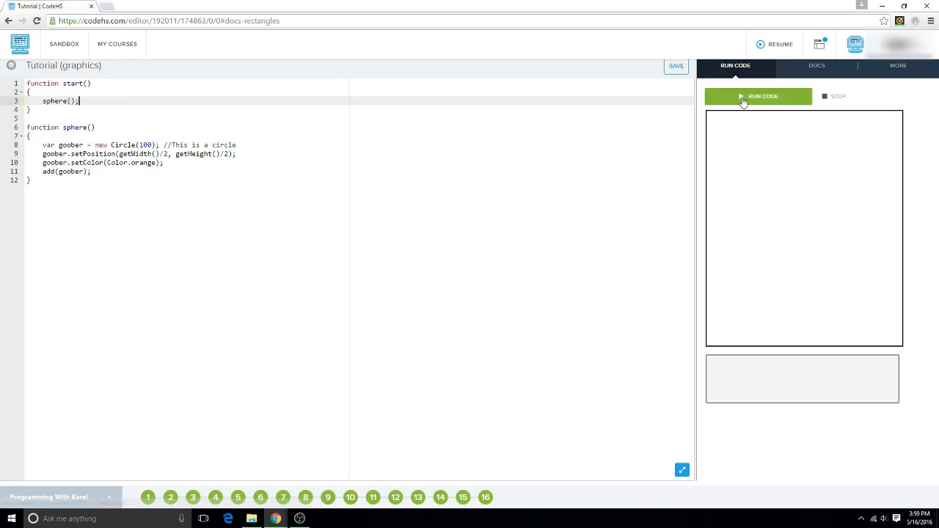
{"action": "left_click", "coordinate": [758, 96]}
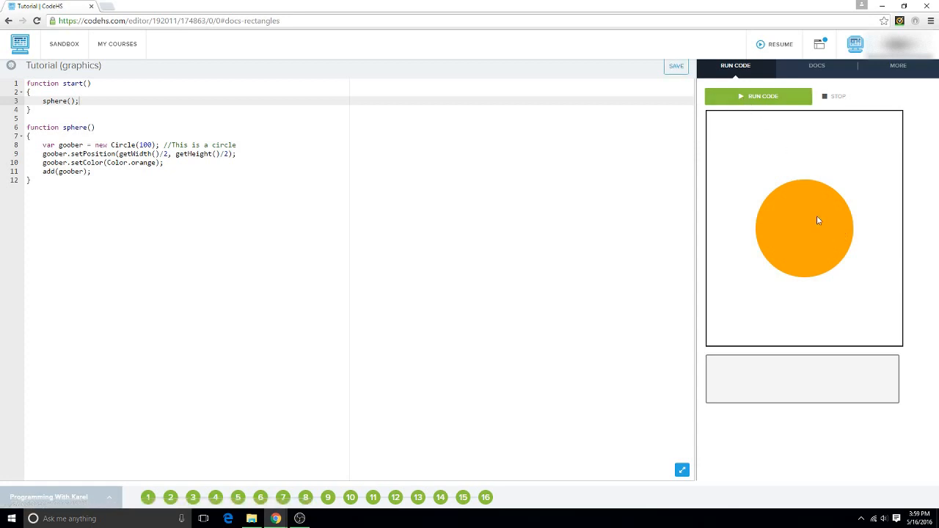
{"action": "mouse_move", "coordinate": [805, 229]}
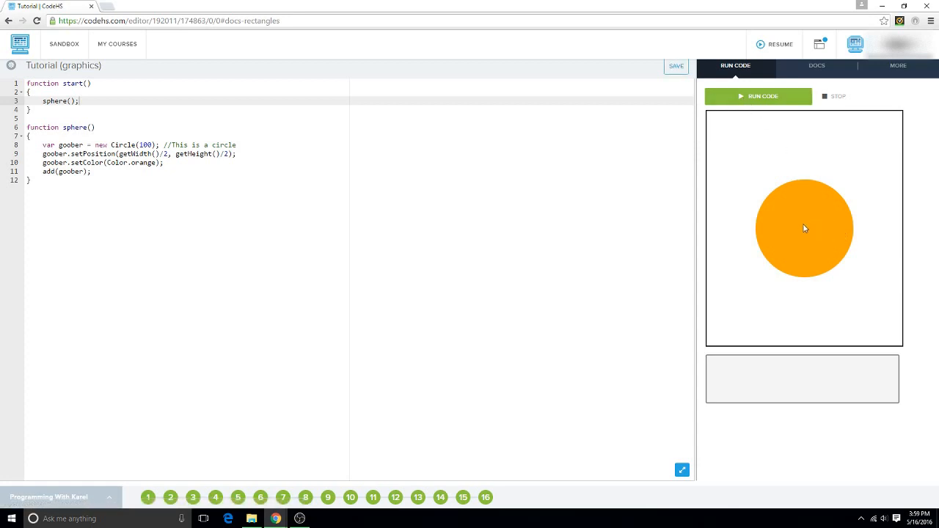
{"action": "mouse_move", "coordinate": [843, 232]}
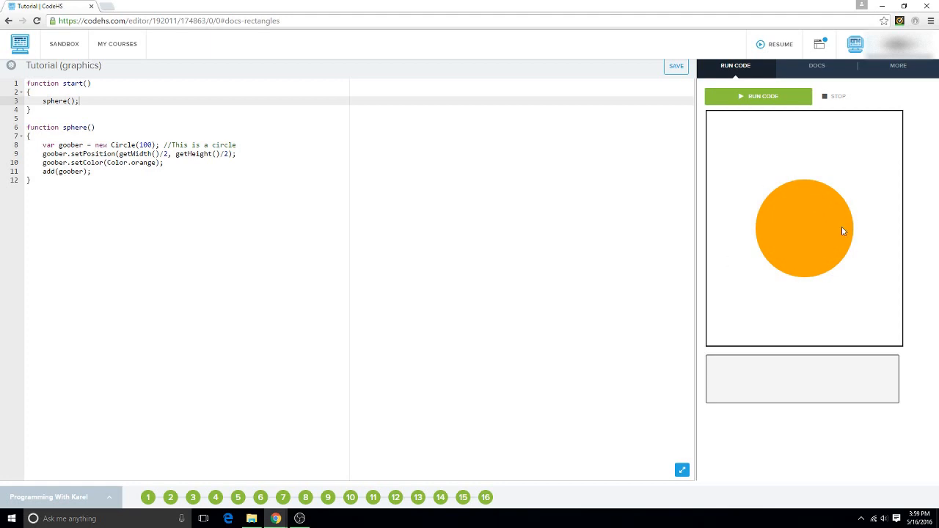
{"action": "mouse_move", "coordinate": [289, 250]}
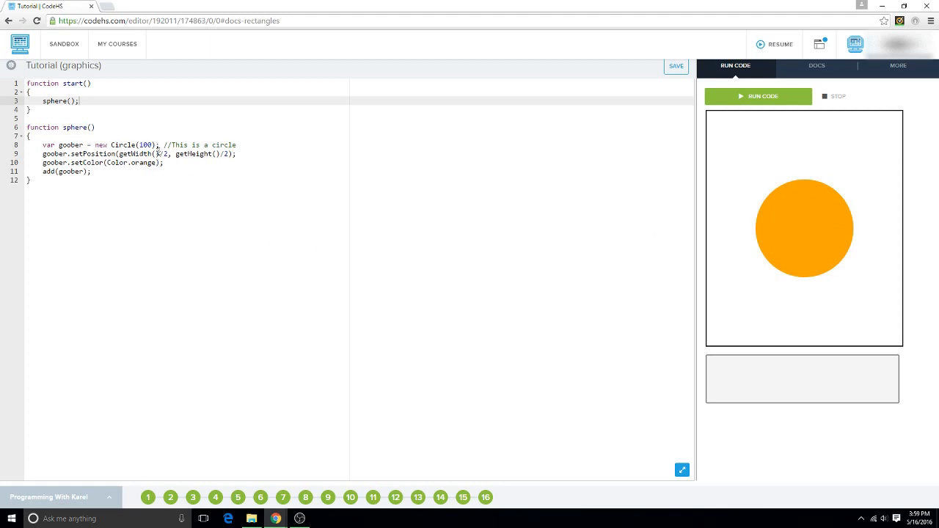
Change the radius in new Circle(100) to 500 and rerun, filling the canvas orange.
{"action": "double_click", "coordinate": [146, 144]}
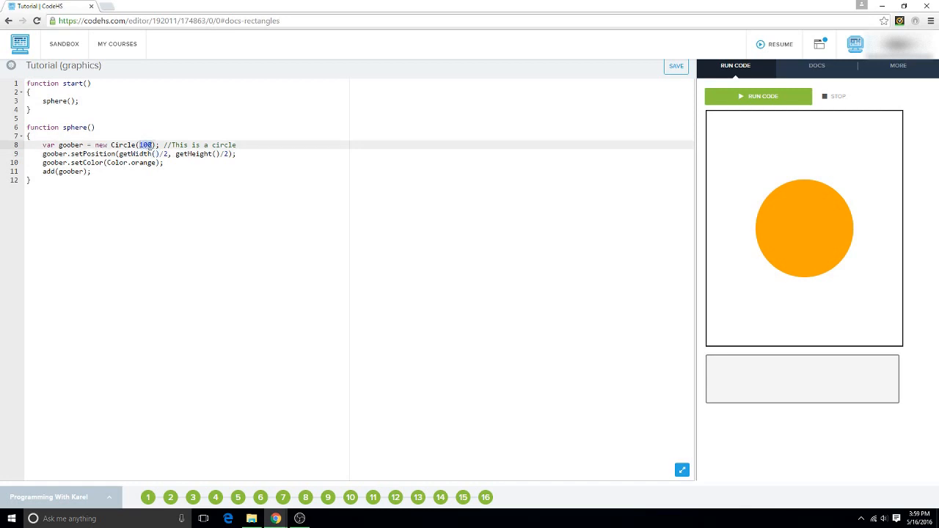
{"action": "type", "text": "50"}
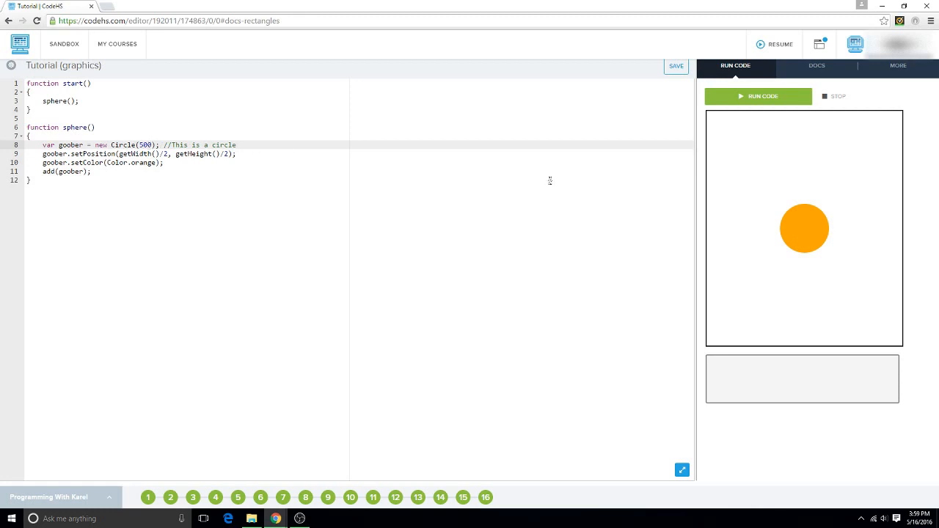
{"action": "left_click", "coordinate": [758, 96]}
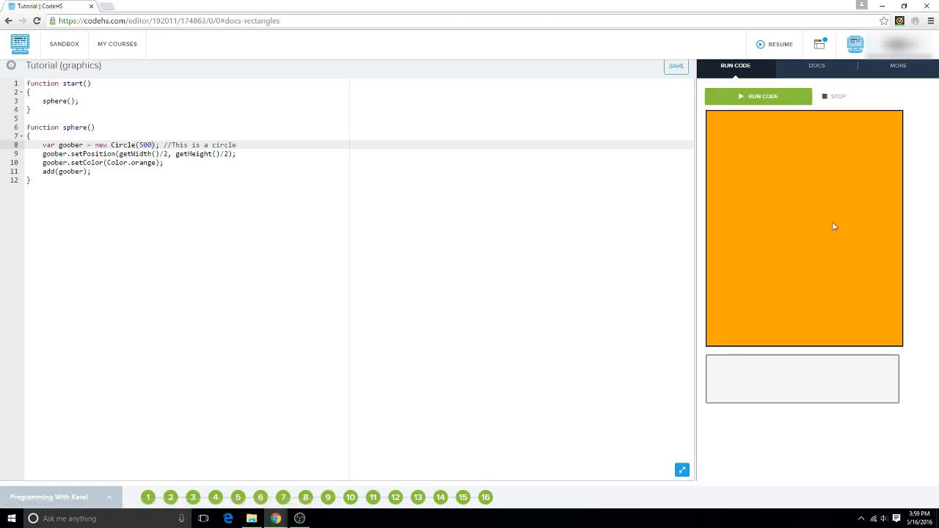
{"action": "mouse_move", "coordinate": [773, 295]}
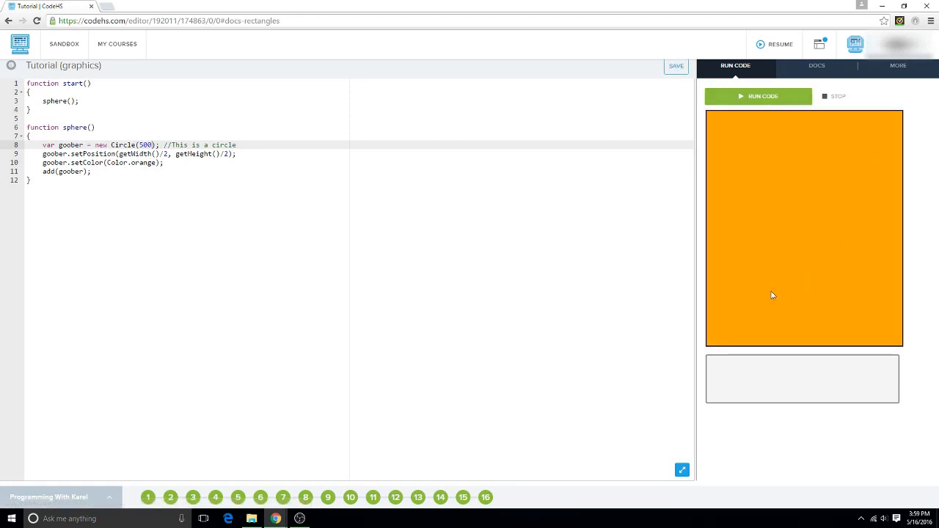